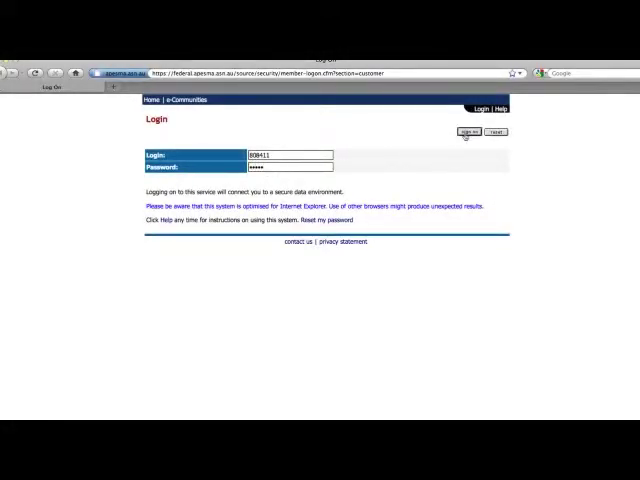
Sign in to the member portal so the personal details edit form appears
{"action": "left_click", "coordinate": [471, 131]}
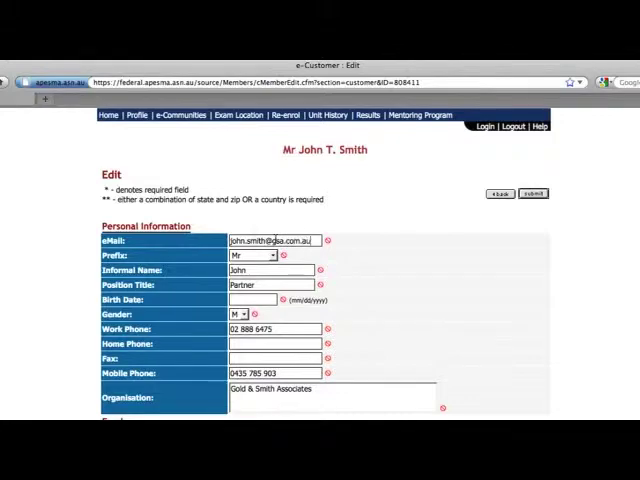
Move General APESMA and Chifley mail preference from the employer address to the residential address
{"action": "scroll", "scroll_direction": "down", "scroll_amount": 3}
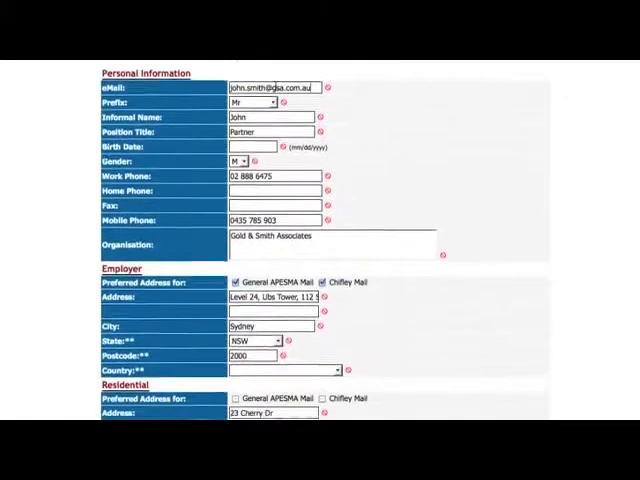
{"action": "scroll", "scroll_direction": "down", "scroll_amount": 3}
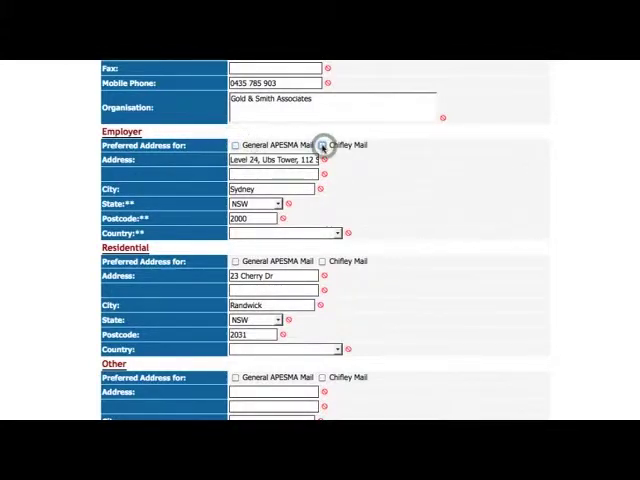
{"action": "left_click", "coordinate": [322, 145]}
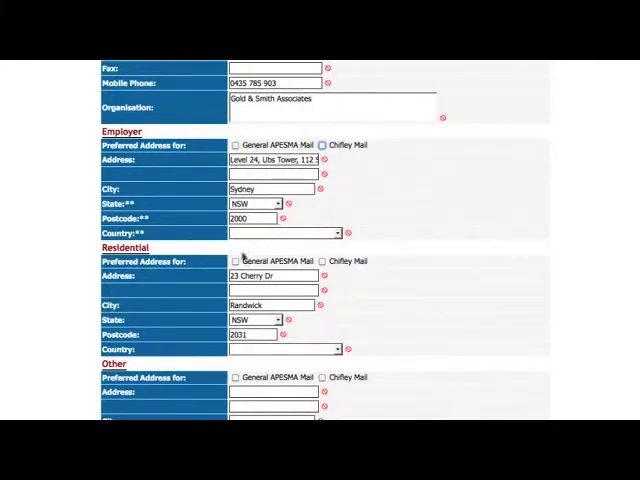
{"action": "left_click", "coordinate": [235, 261]}
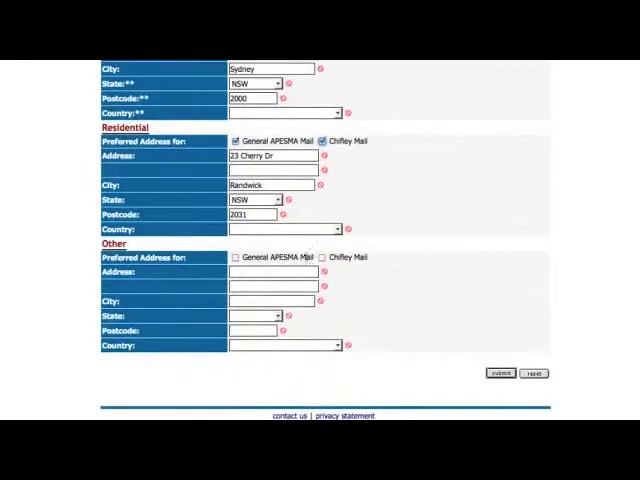
Set the residential address country to AUSTRALIA and head to the form's submit area
{"action": "left_click", "coordinate": [338, 228]}
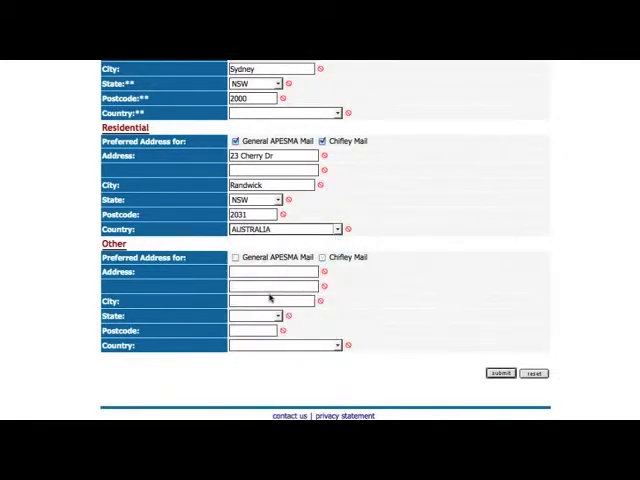
{"action": "mouse_move", "coordinate": [487, 360]}
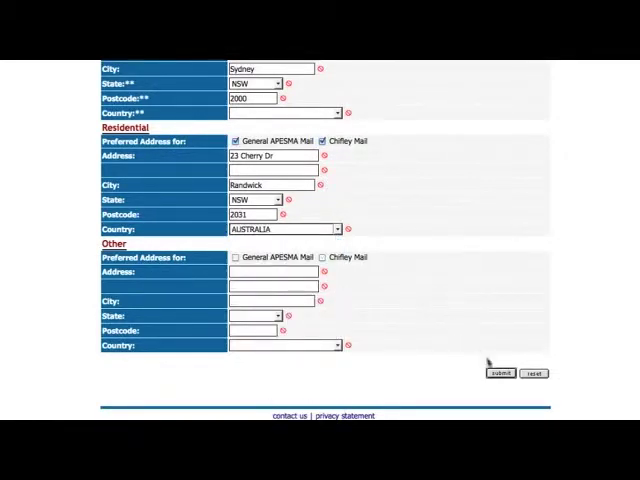
{"action": "left_click", "coordinate": [500, 373]}
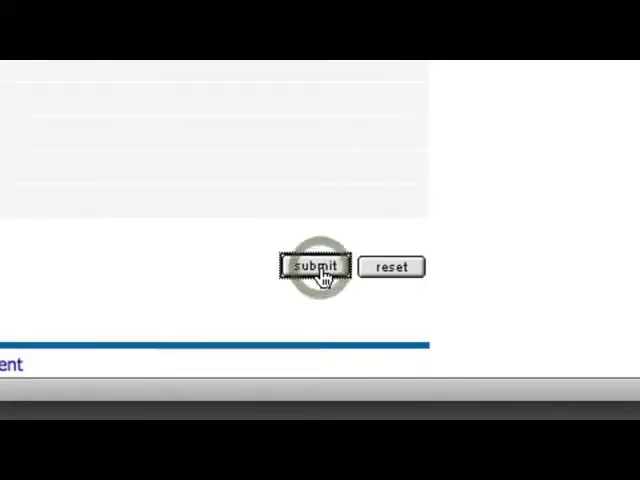
Submit the profile changes and view the member summary showing residential mail preferences
{"action": "left_click", "coordinate": [314, 266]}
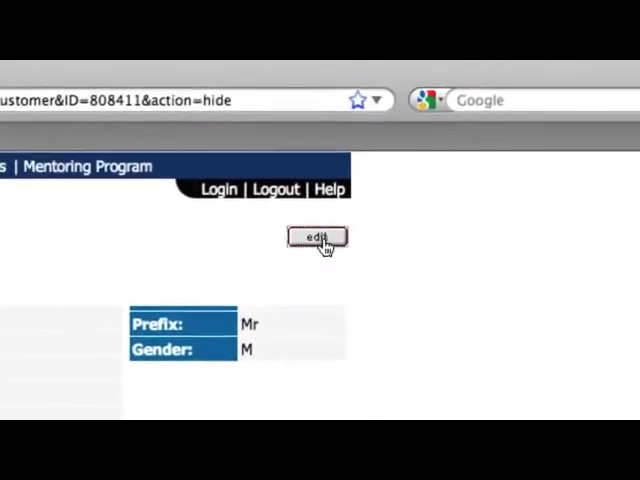
{"action": "left_click", "coordinate": [316, 237]}
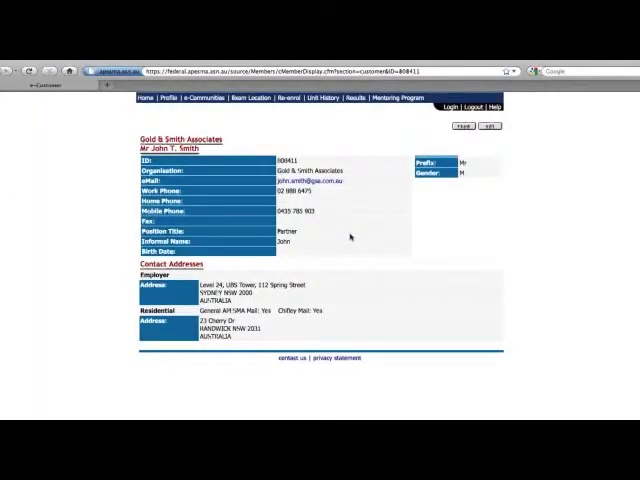